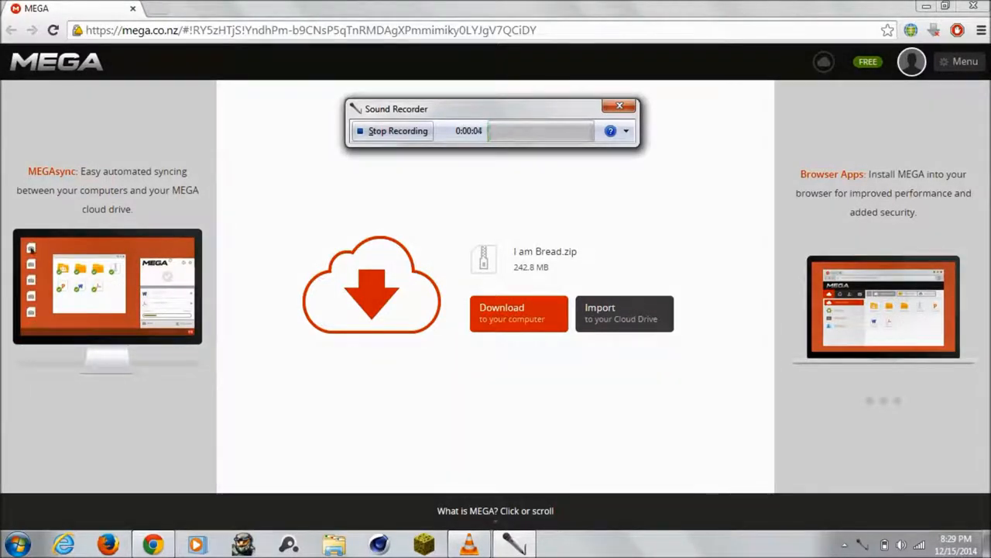
{"action": "mouse_move", "coordinate": [116, 290]}
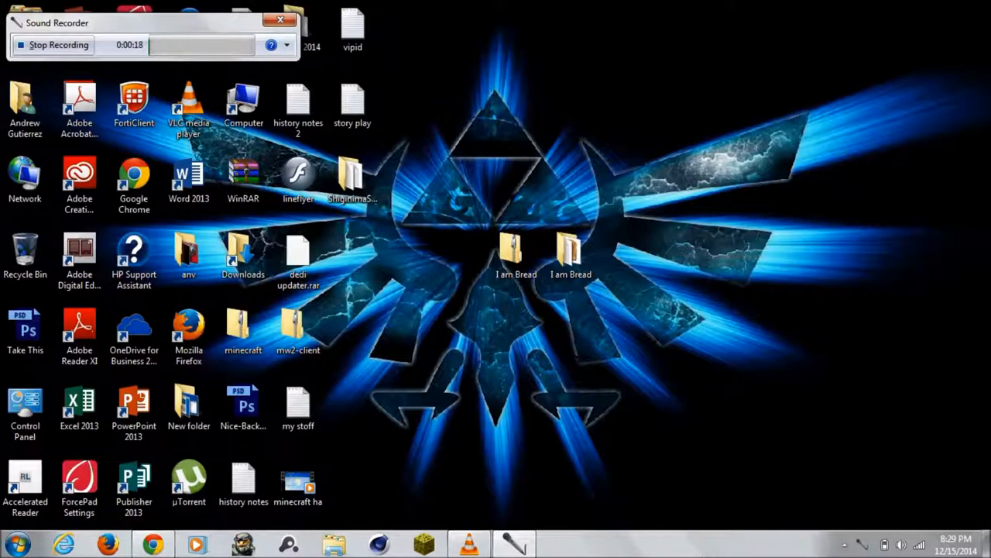
Step: Peek inside the I am Bread zip, then launch IamBread.exe from the extracted folder
{"action": "double_click", "coordinate": [516, 251]}
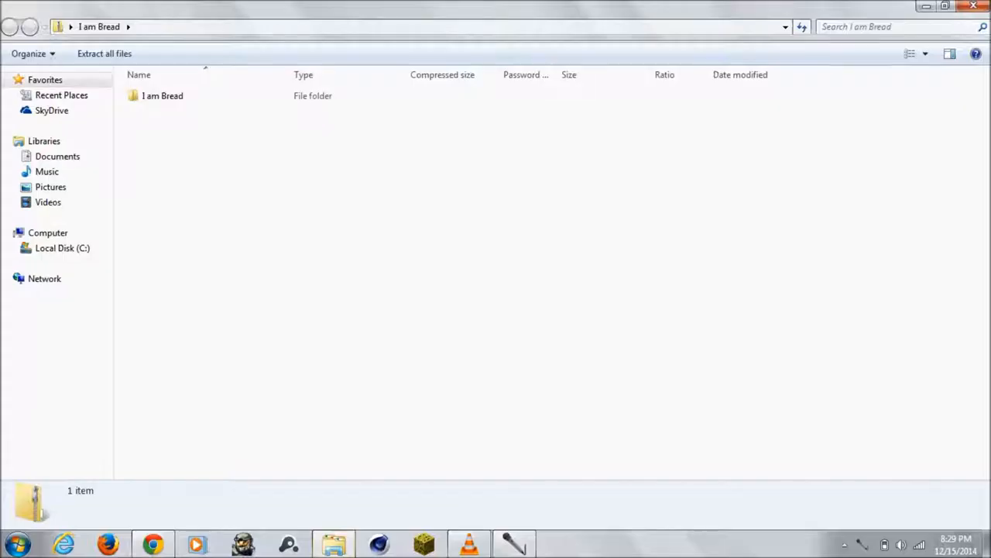
{"action": "left_click", "coordinate": [162, 96]}
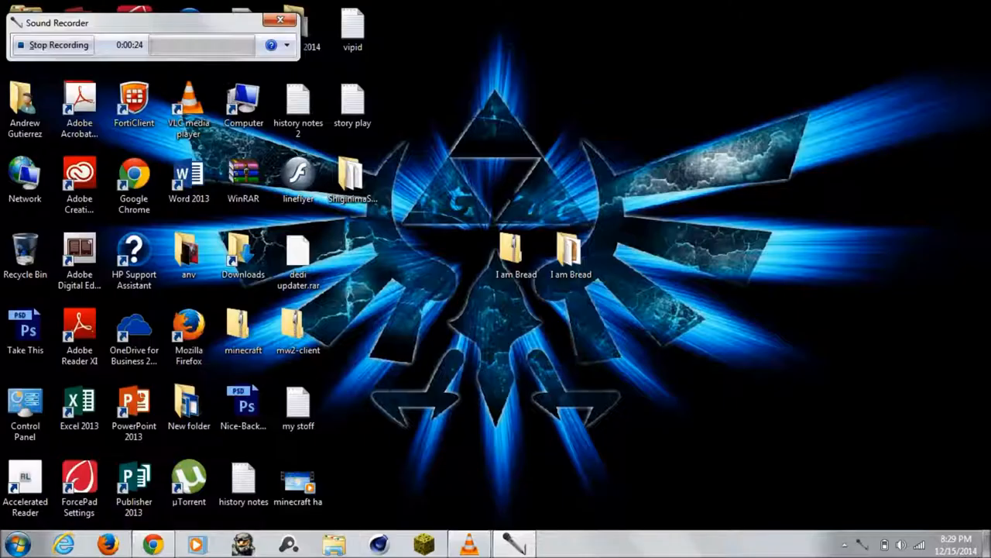
{"action": "double_click", "coordinate": [515, 248]}
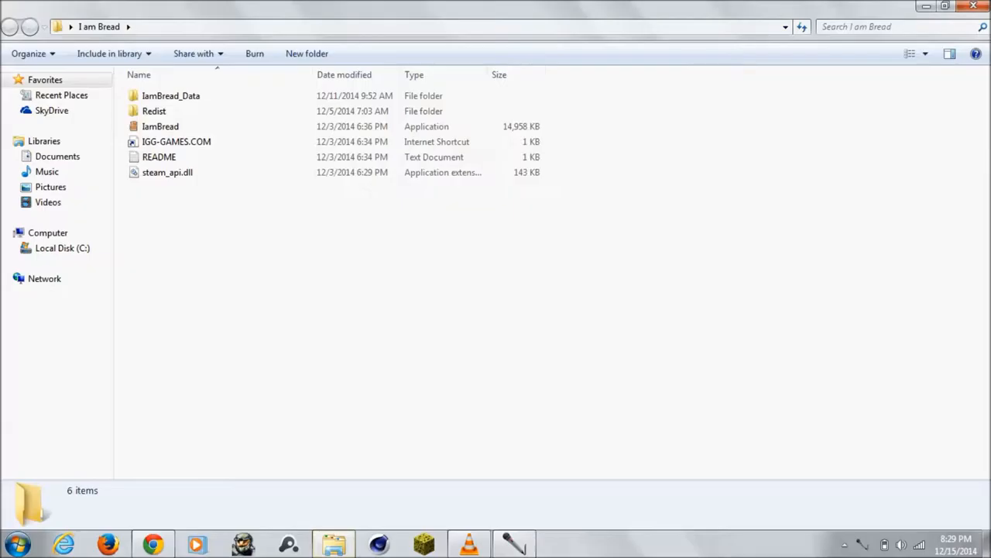
{"action": "left_click", "coordinate": [161, 127]}
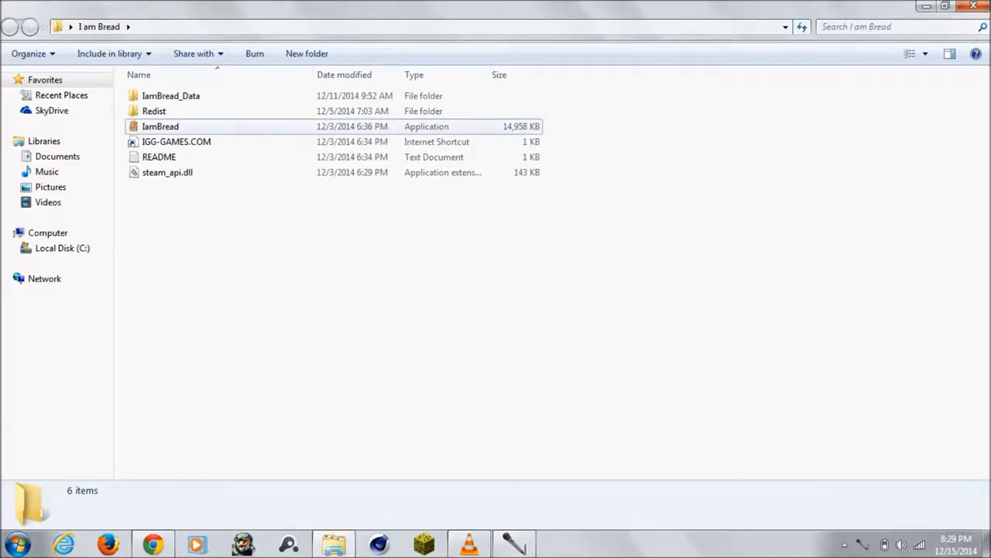
{"action": "double_click", "coordinate": [161, 127]}
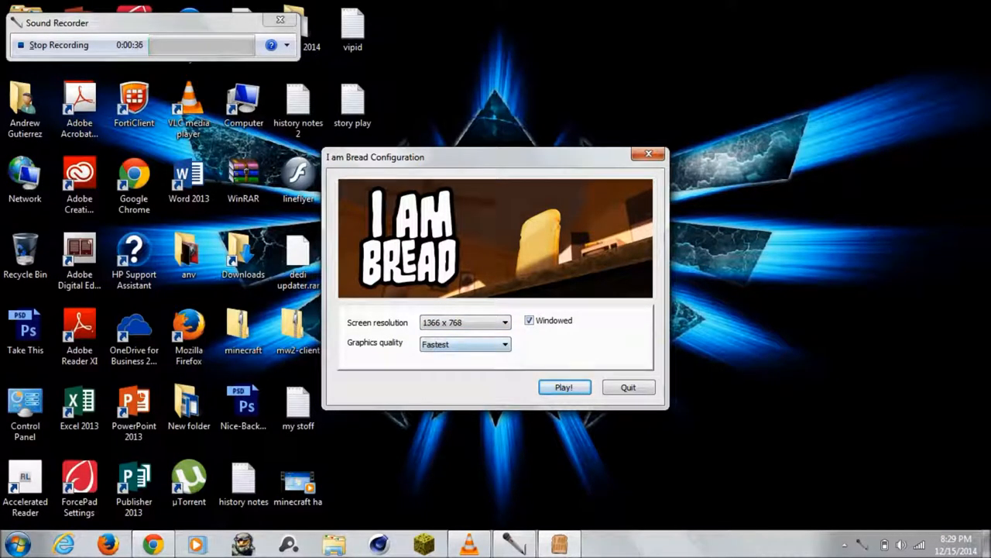
Step: Start the game at 1366 x 768, windowed, Fastest graphics quality via Play!
{"action": "left_click", "coordinate": [564, 388]}
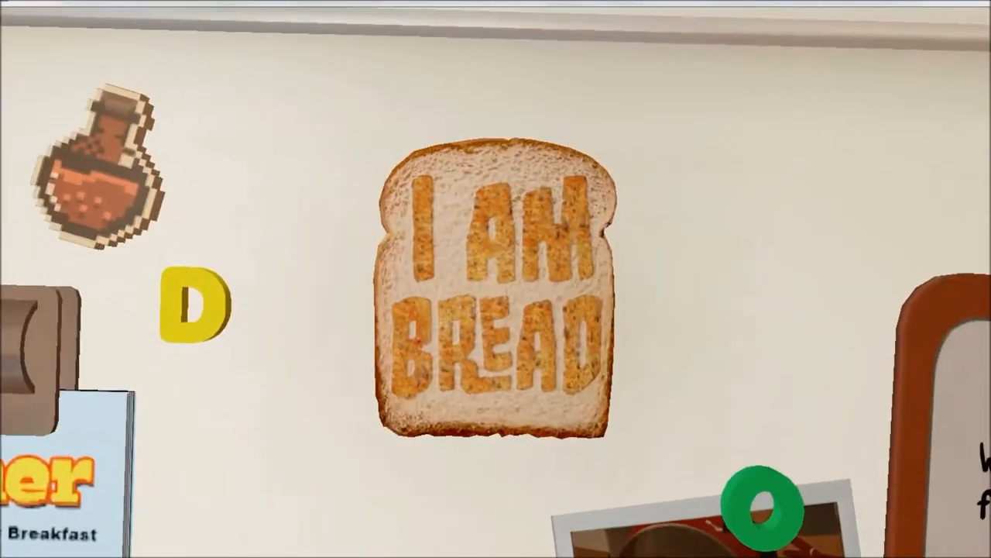